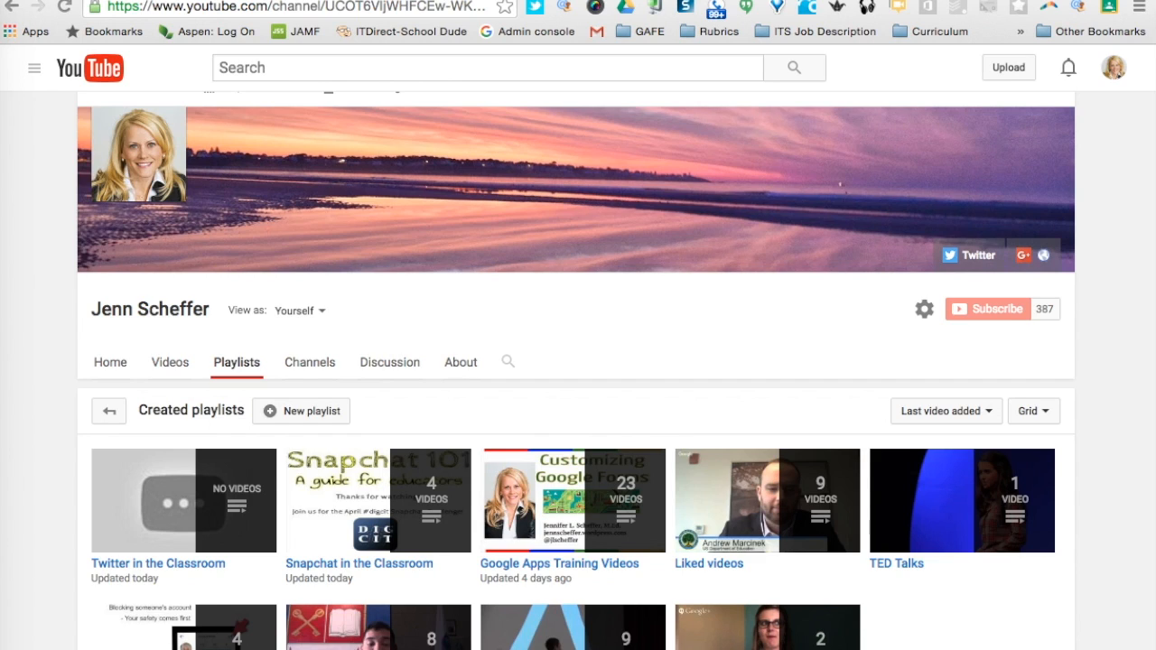
{"action": "mouse_move", "coordinate": [197, 260]}
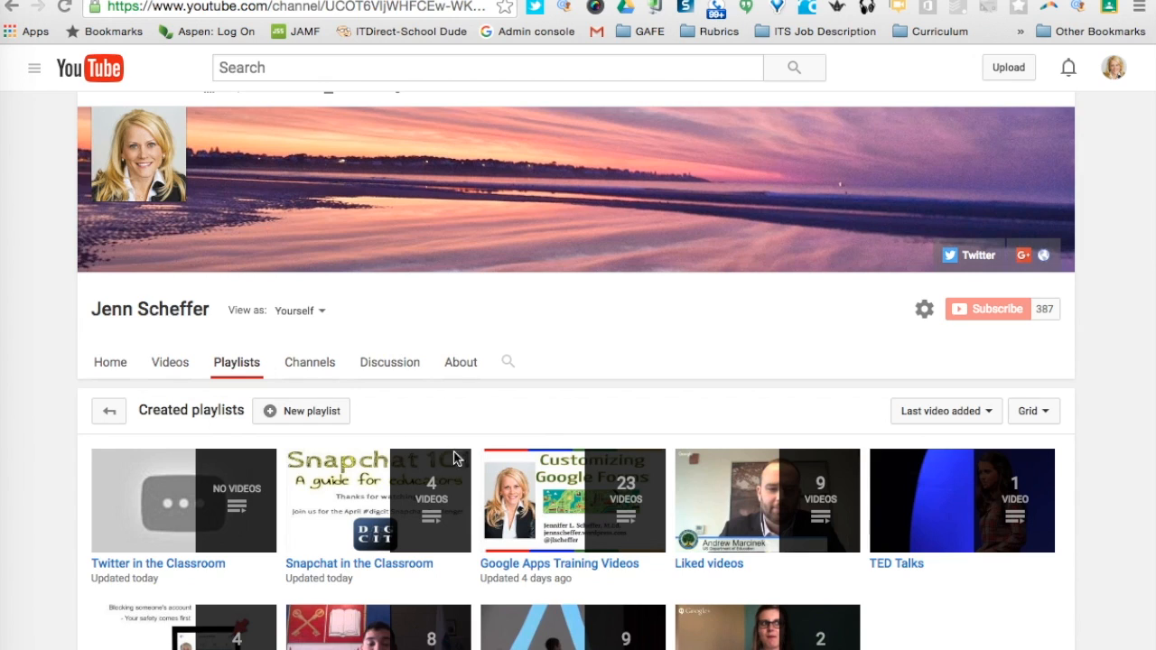
{"action": "mouse_move", "coordinate": [388, 571]}
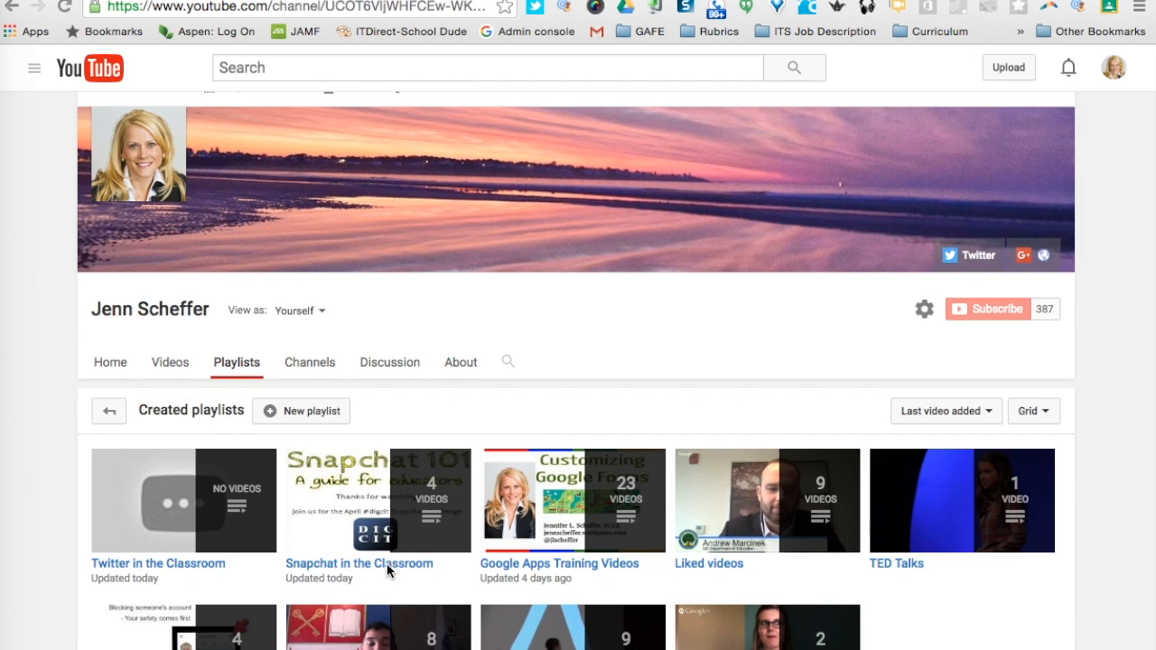
{"action": "mouse_move", "coordinate": [413, 509]}
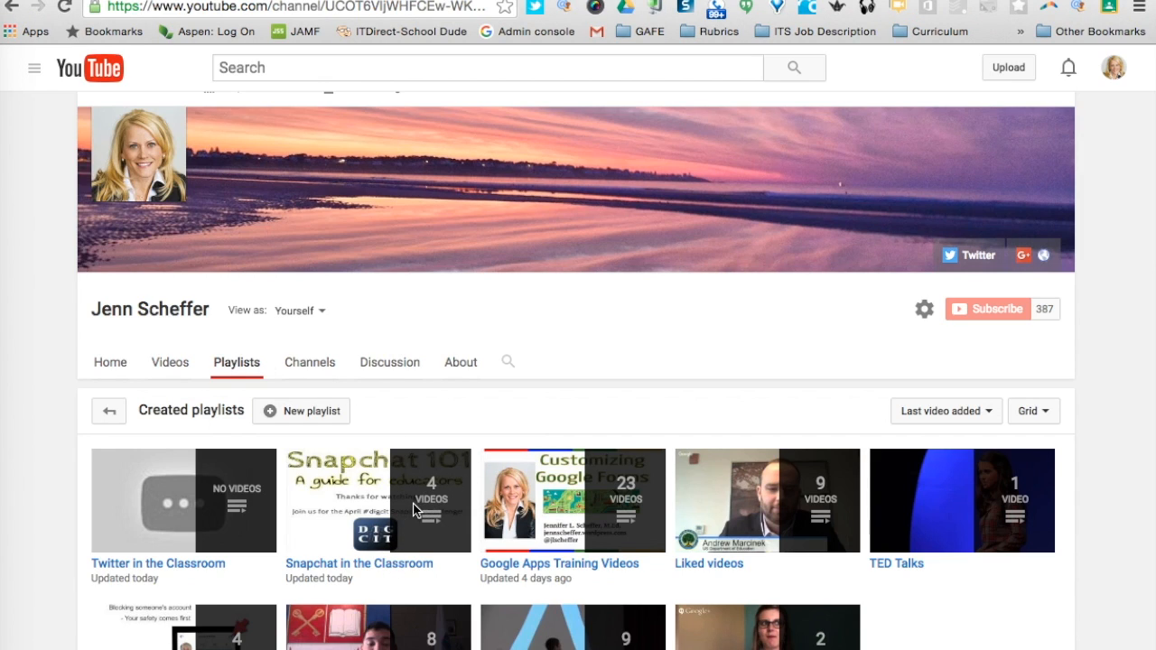
{"action": "mouse_move", "coordinate": [407, 574]}
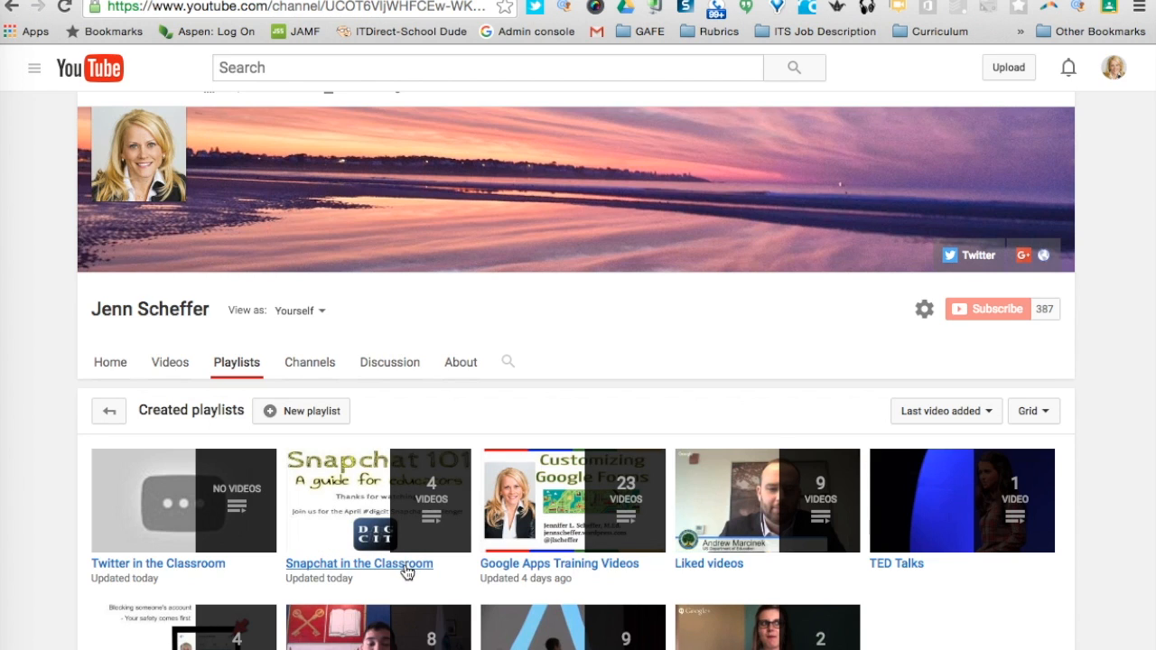
Step: Open the 'Snapchat in the Classroom' playlist from the channel's Playlists tab
{"action": "left_click", "coordinate": [358, 564]}
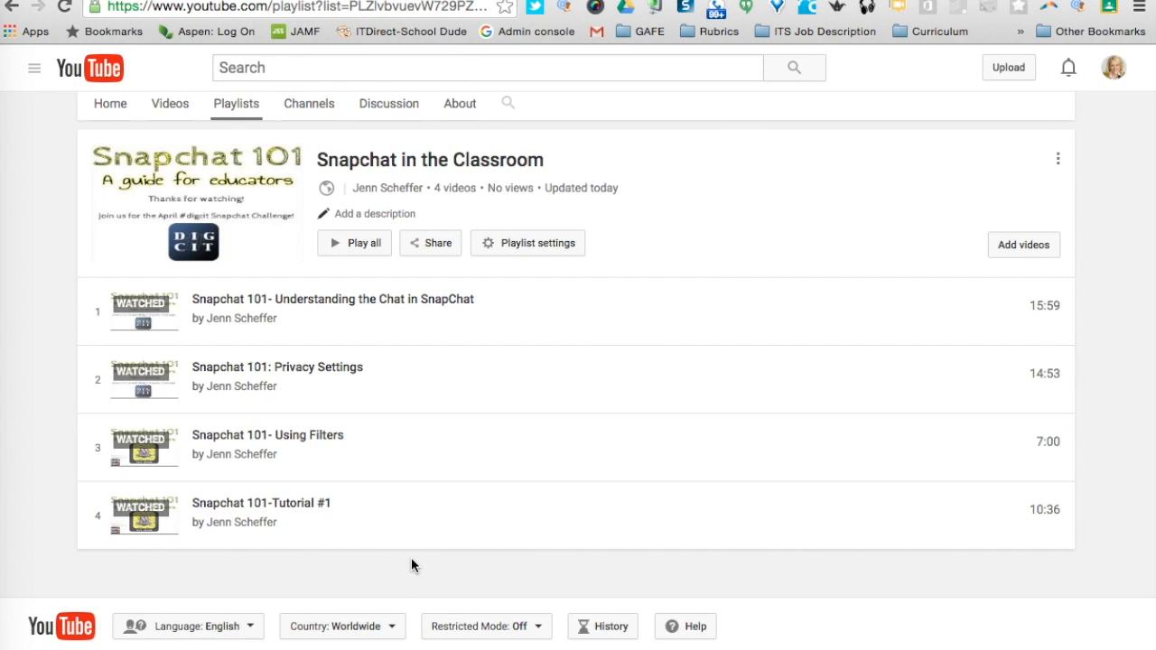
{"action": "mouse_move", "coordinate": [504, 250]}
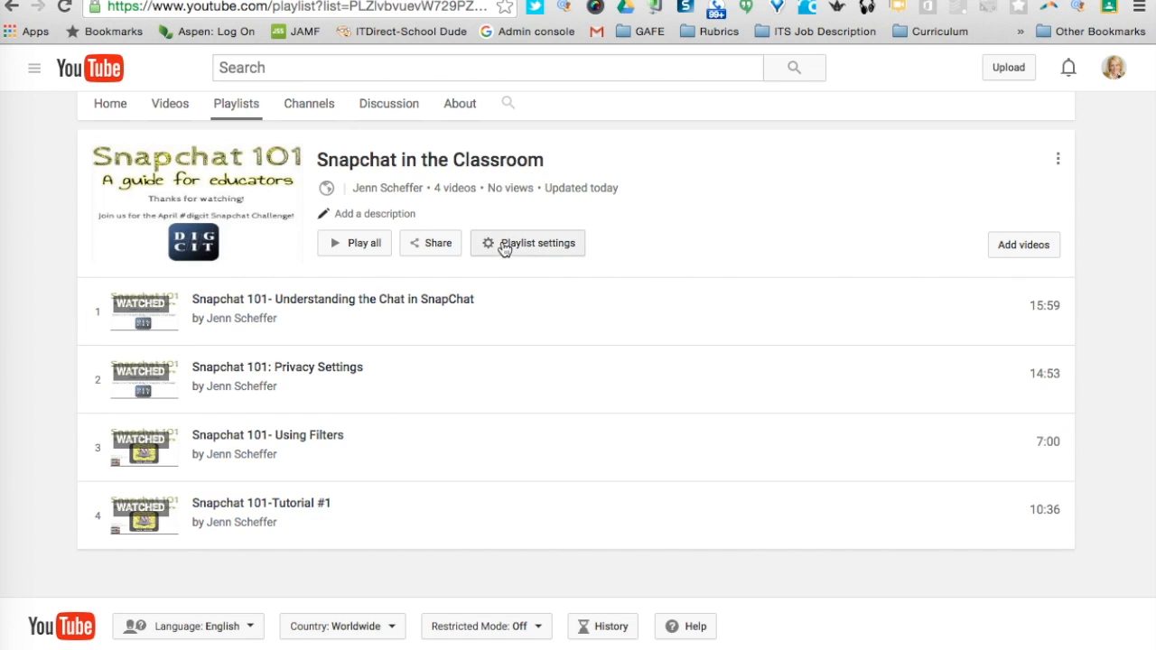
{"action": "mouse_move", "coordinate": [517, 255]}
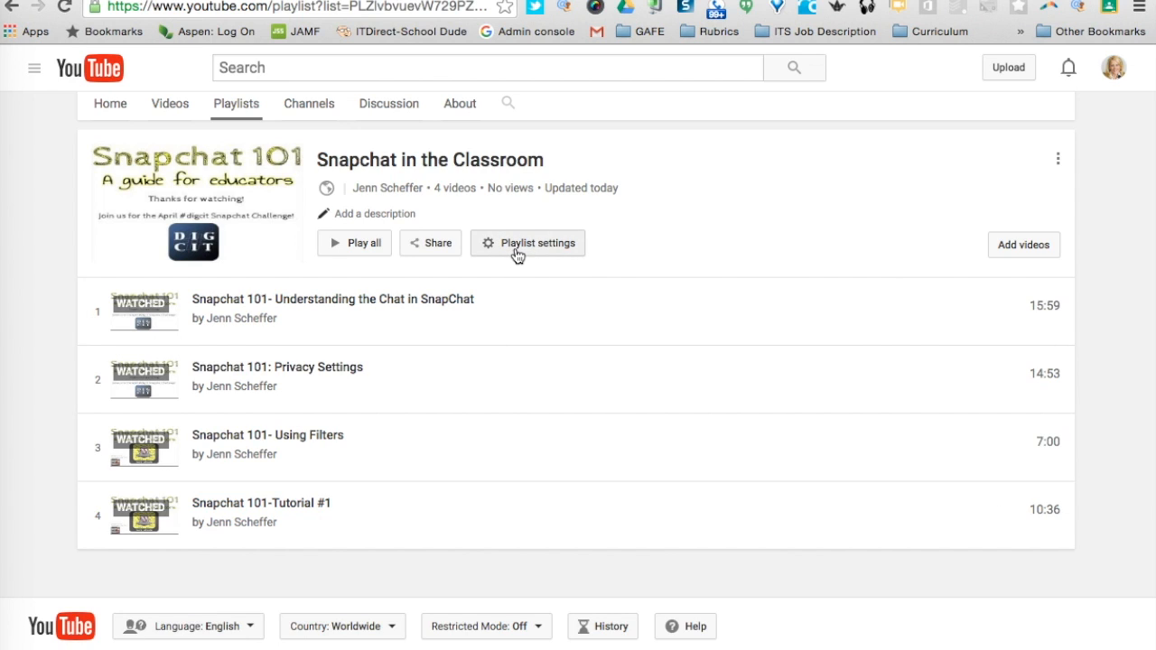
Step: Review the playlist's Basic settings, leaving privacy Public and ordering Manual
{"action": "left_click", "coordinate": [528, 242]}
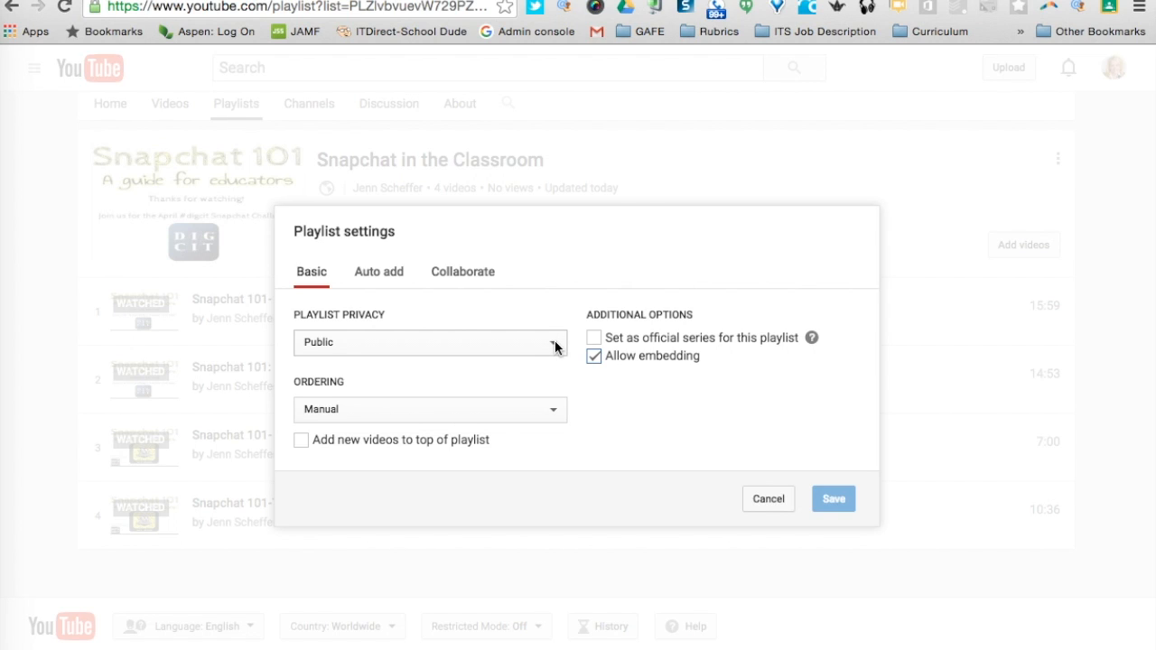
{"action": "left_click", "coordinate": [430, 344]}
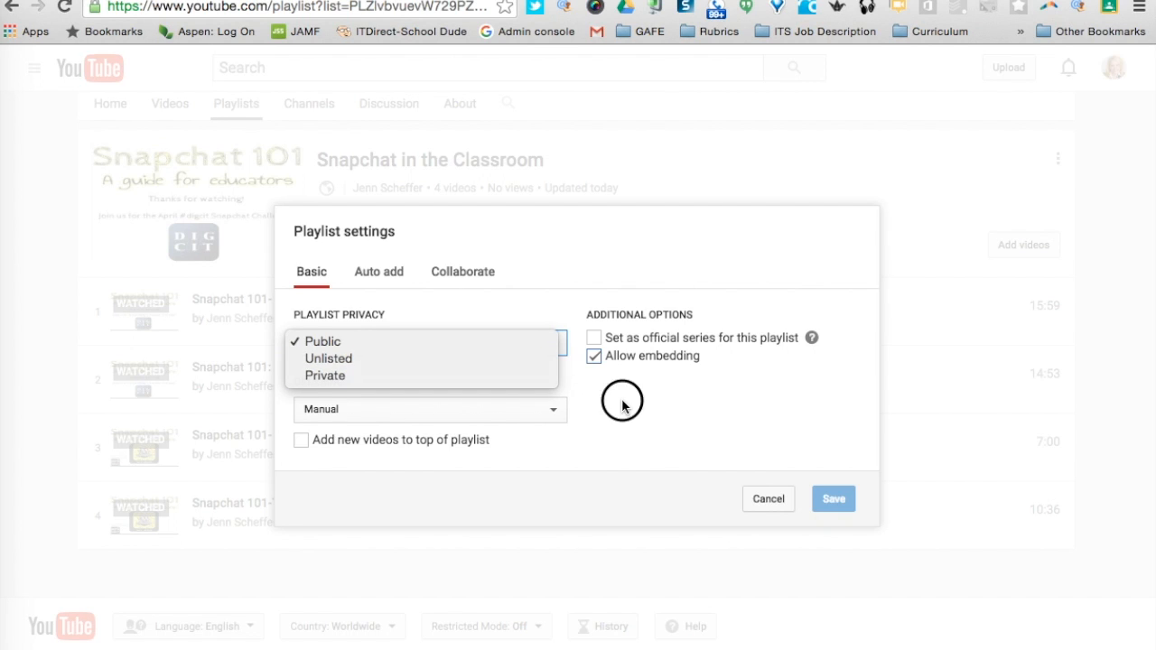
{"action": "left_click", "coordinate": [321, 342]}
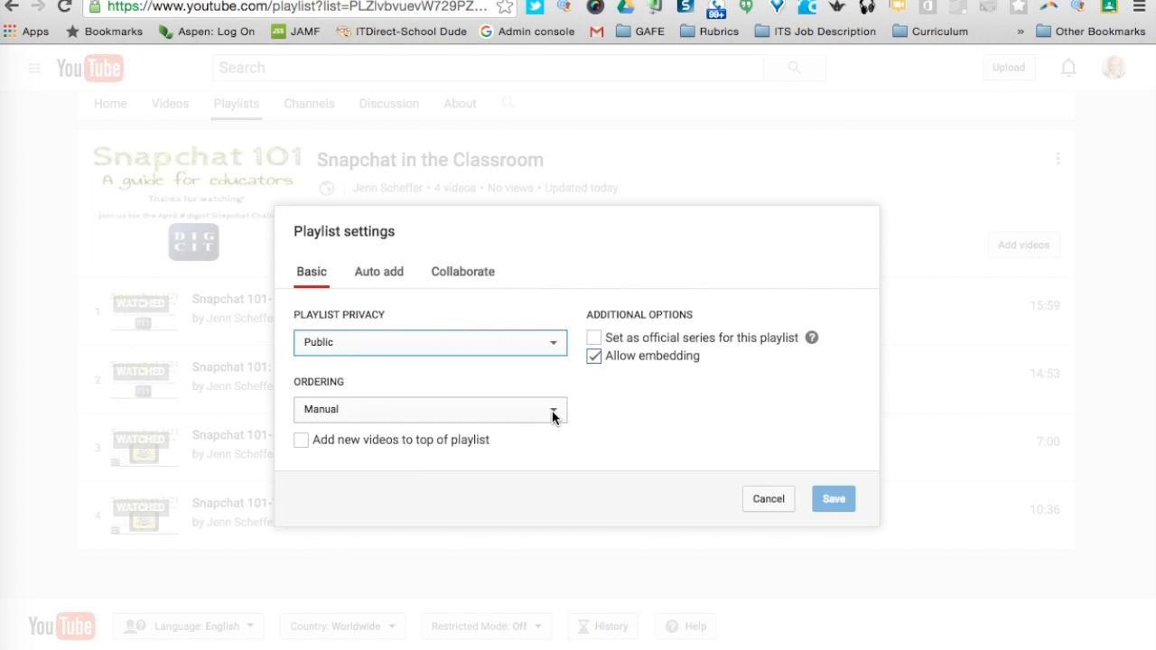
{"action": "left_click", "coordinate": [430, 409]}
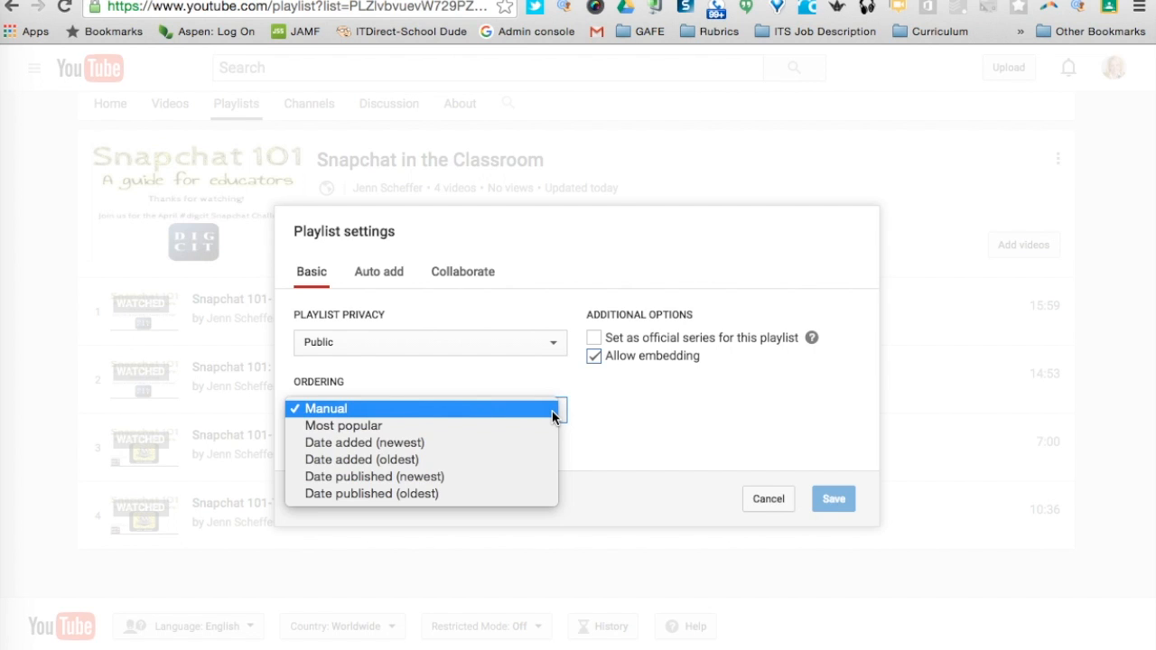
{"action": "left_click", "coordinate": [326, 408]}
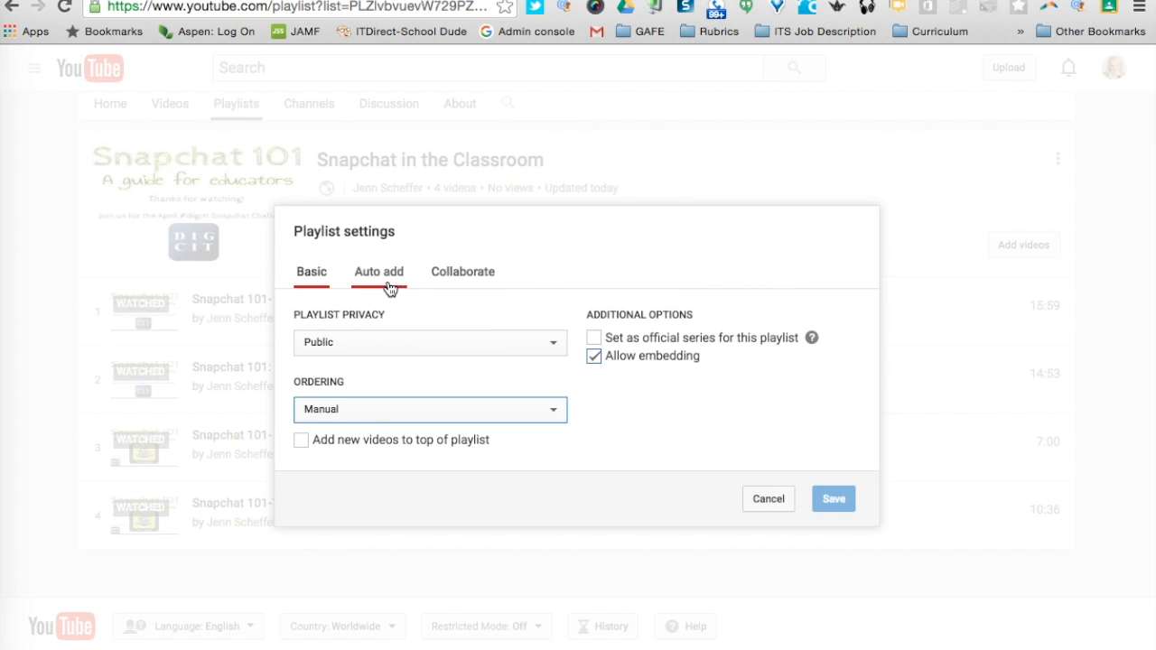
{"action": "mouse_move", "coordinate": [383, 274]}
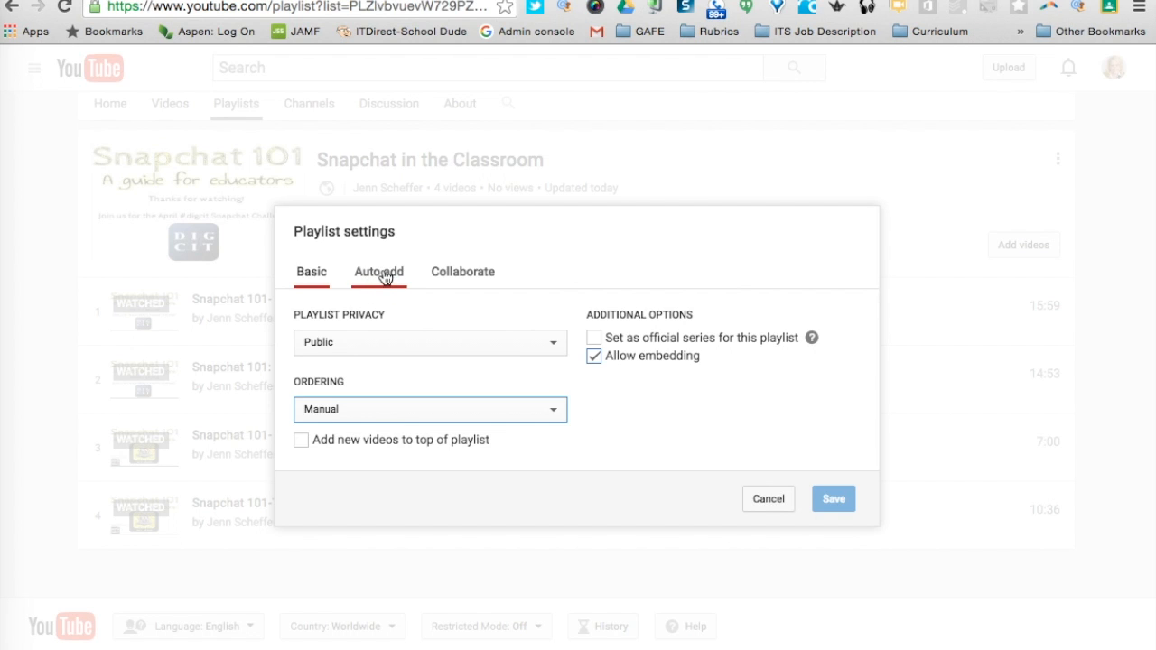
Step: Add an Auto add rule 'Title contains Snapchat' and save the playlist settings
{"action": "left_click", "coordinate": [377, 271]}
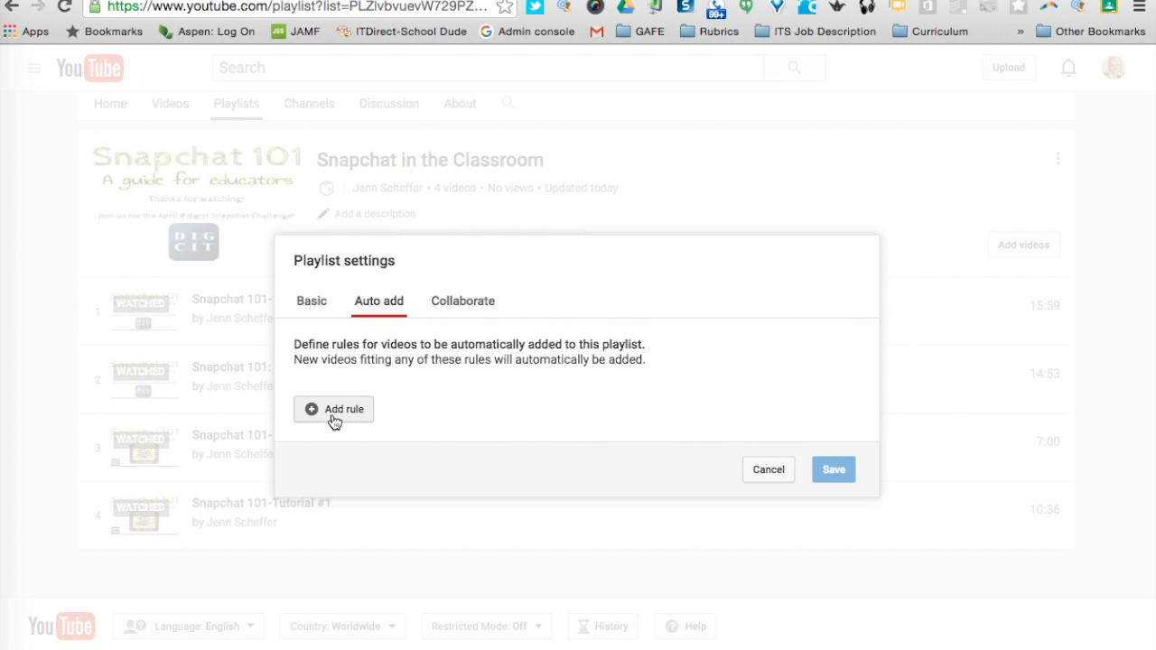
{"action": "left_click", "coordinate": [333, 409]}
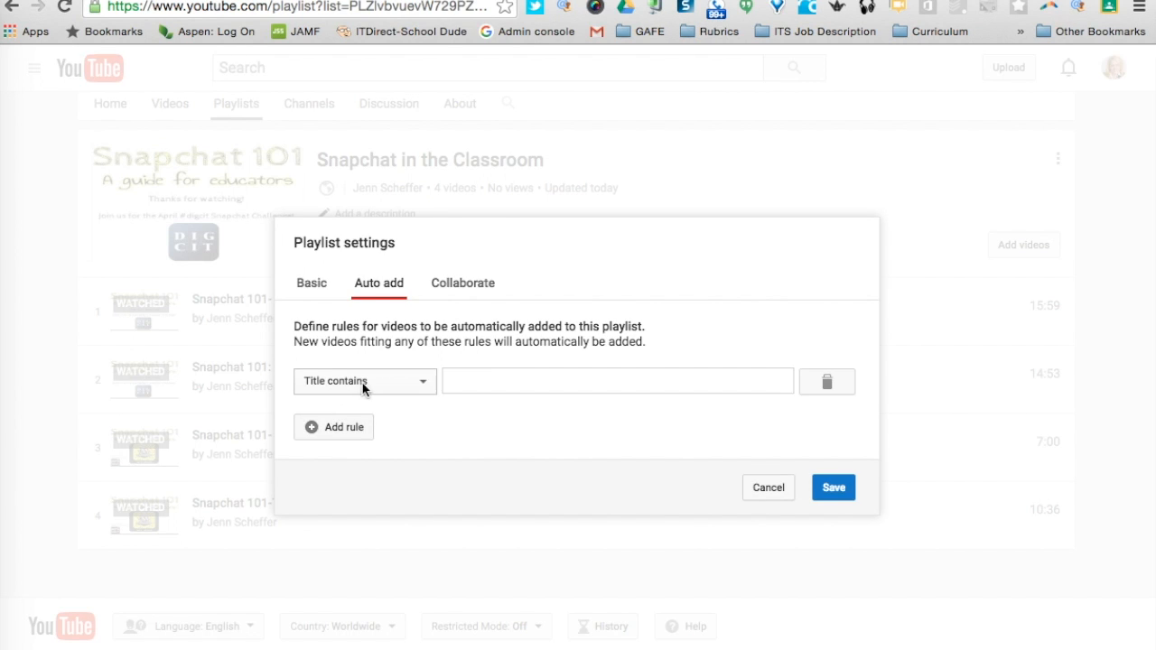
{"action": "left_click", "coordinate": [618, 379]}
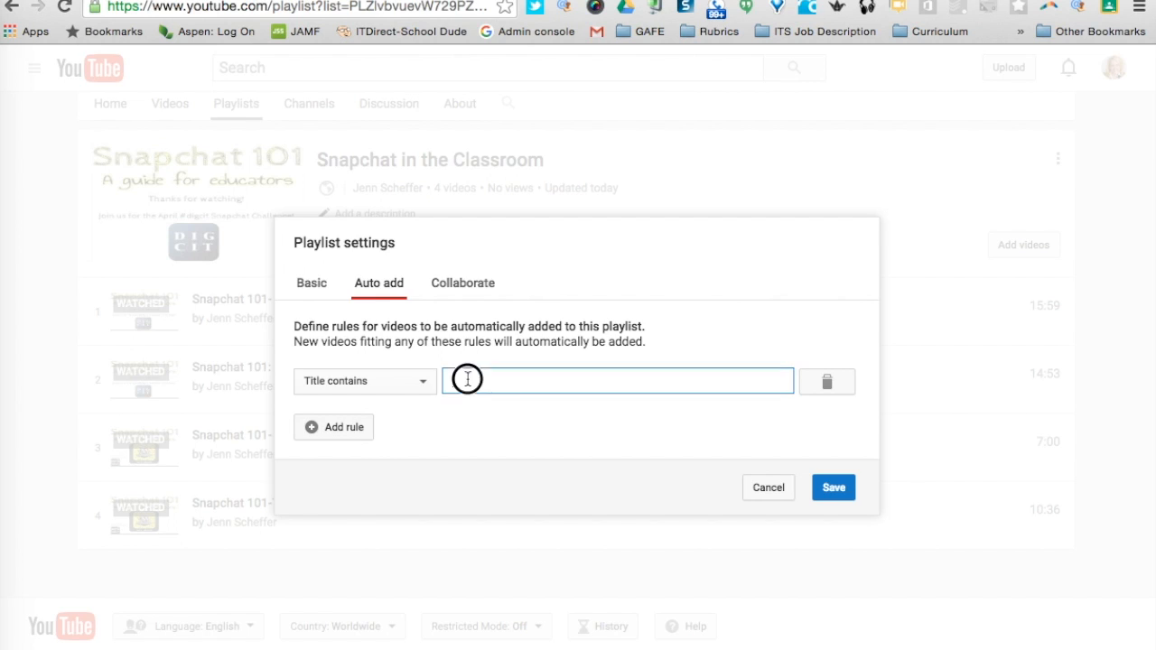
{"action": "type", "text": "S"}
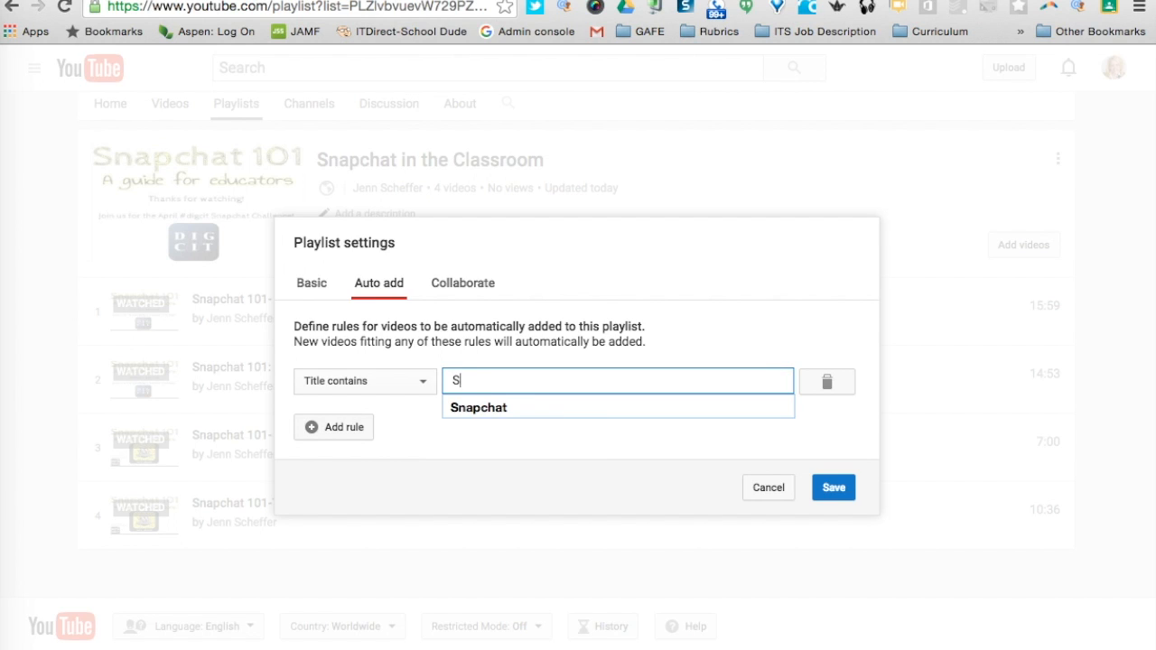
{"action": "type", "text": "napchat"}
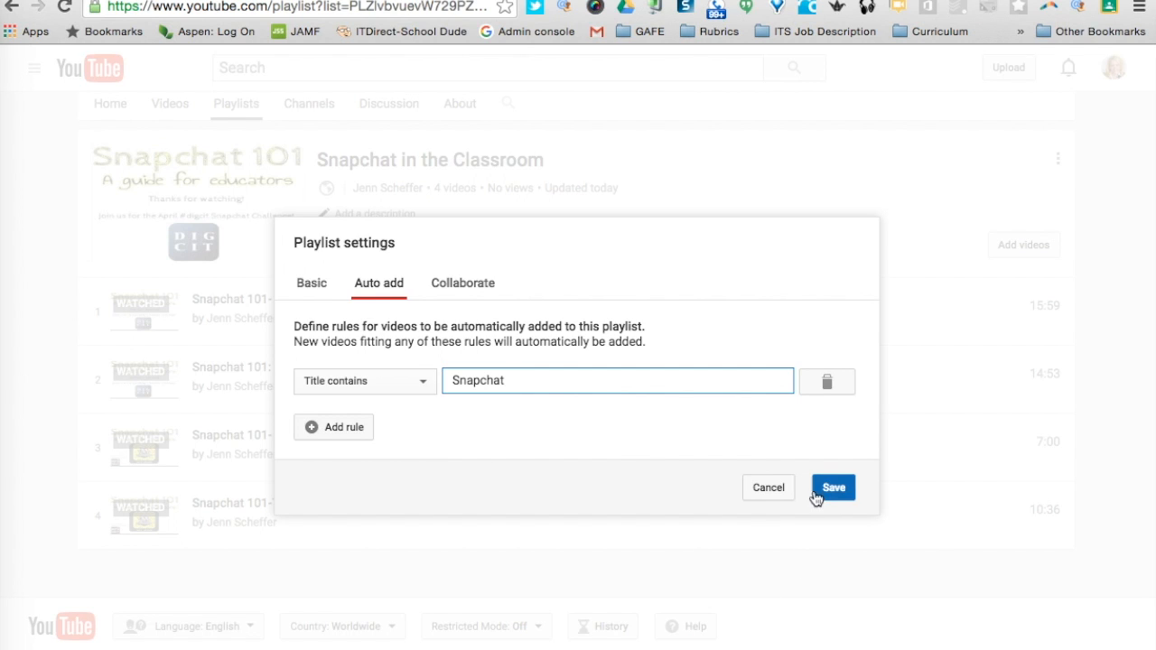
{"action": "left_click", "coordinate": [831, 488]}
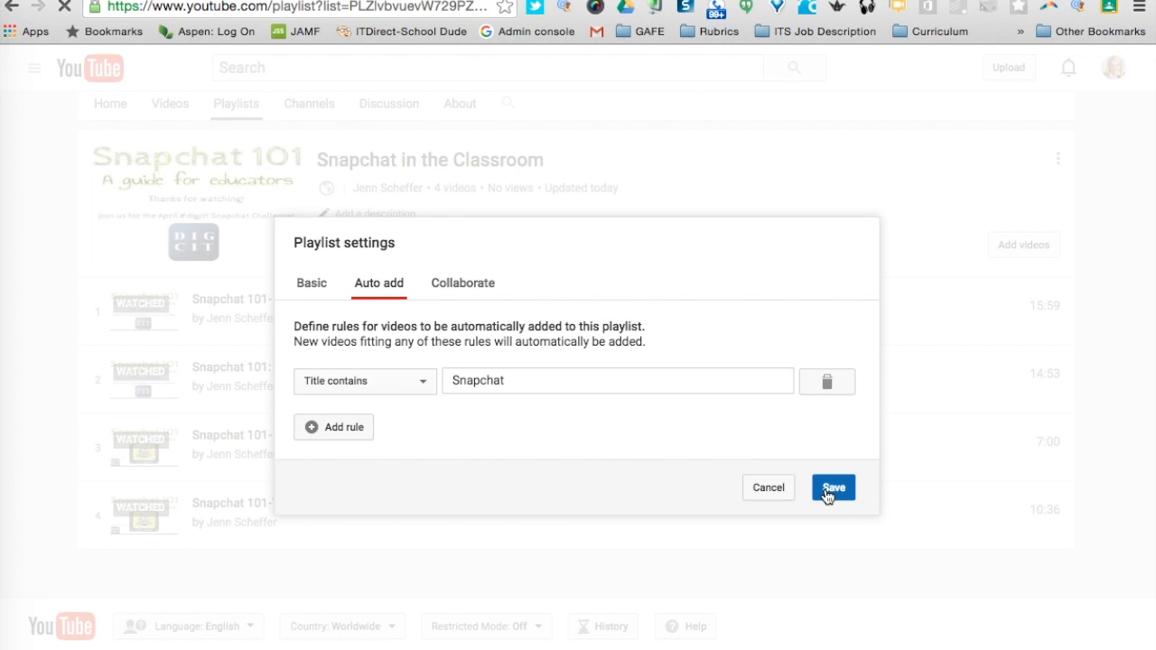
Step: Confirm the save, verify the 'Title contains Snapchat' rule under Auto add, then cancel back to the playlist
{"action": "left_click", "coordinate": [831, 488]}
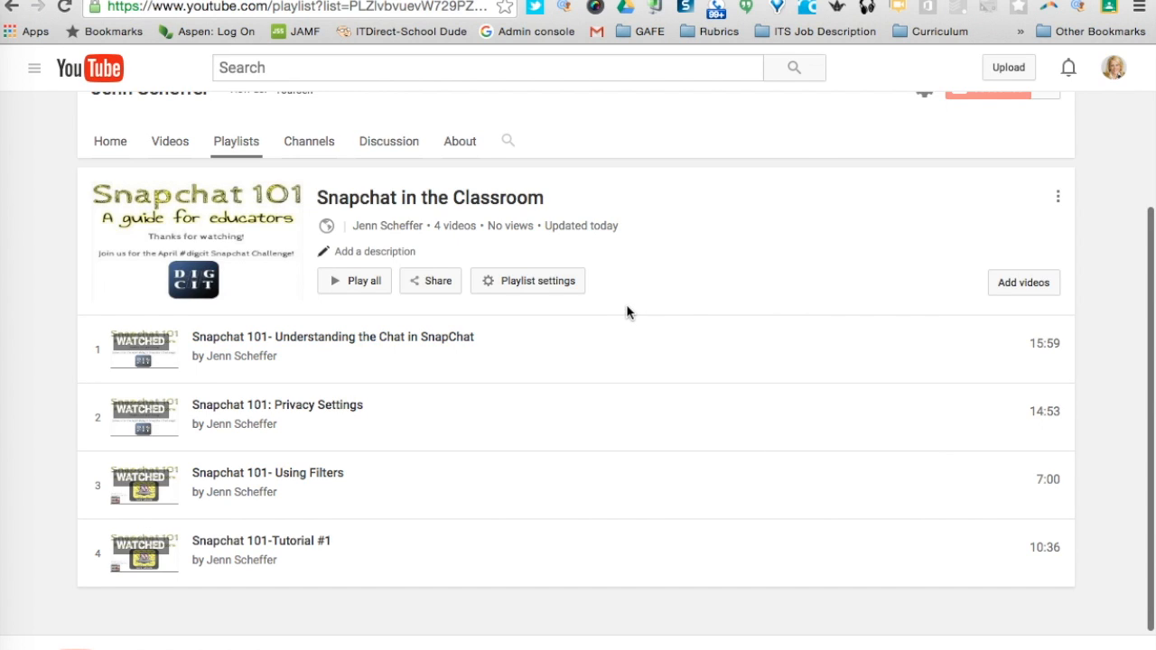
{"action": "mouse_move", "coordinate": [593, 305]}
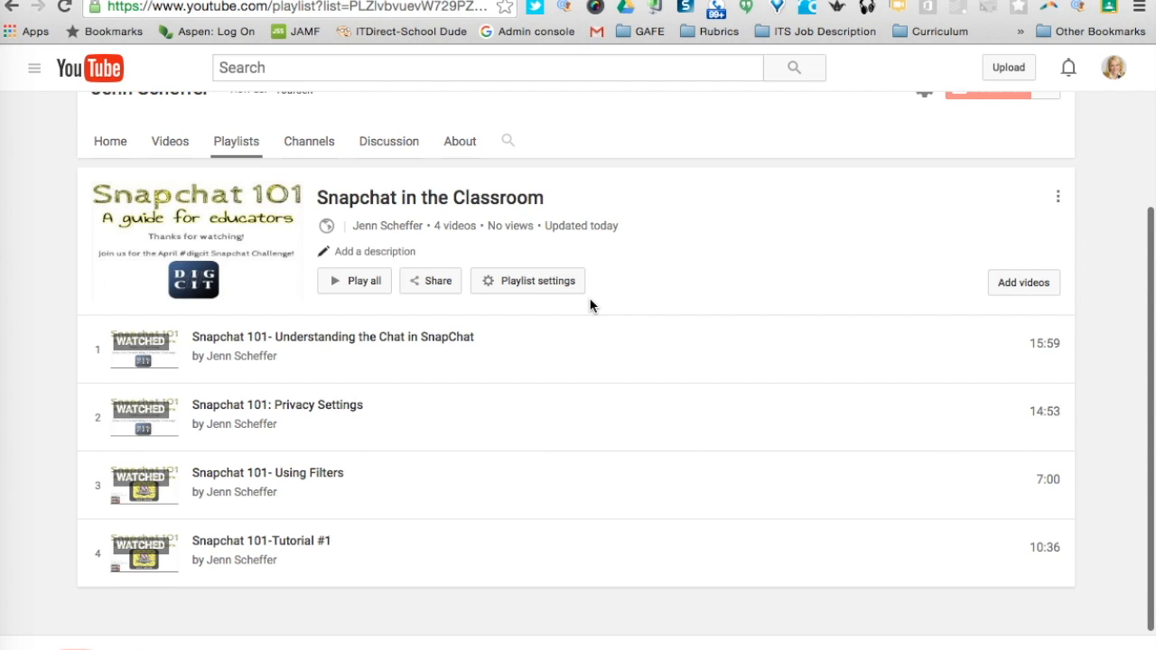
{"action": "mouse_move", "coordinate": [582, 307]}
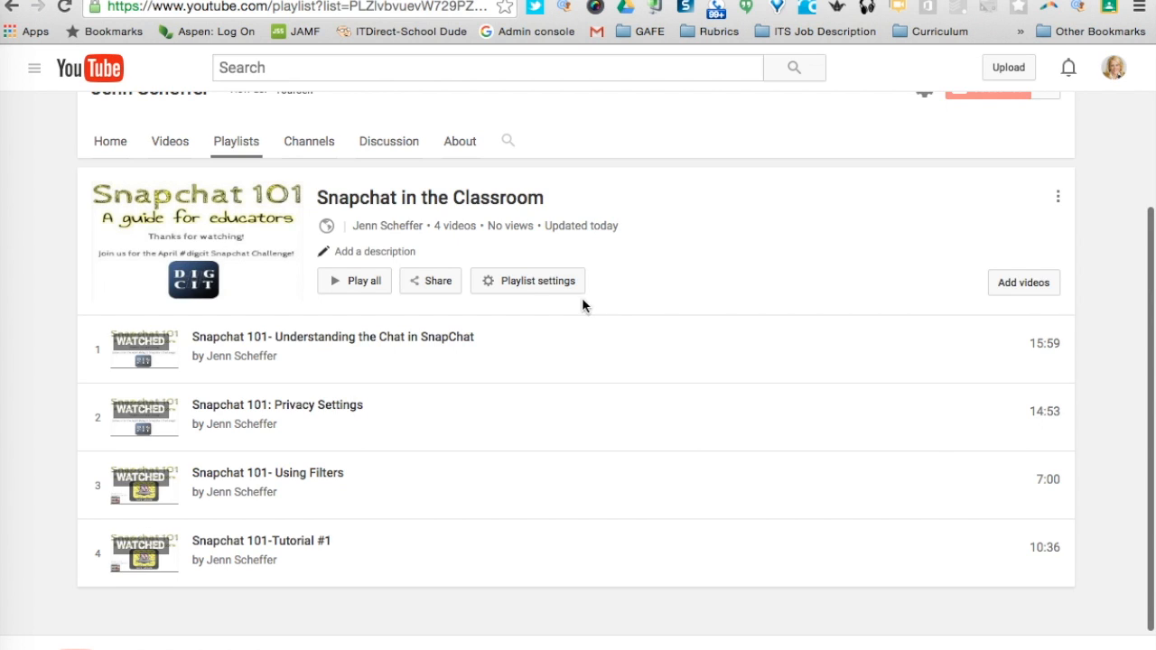
{"action": "left_click", "coordinate": [527, 282]}
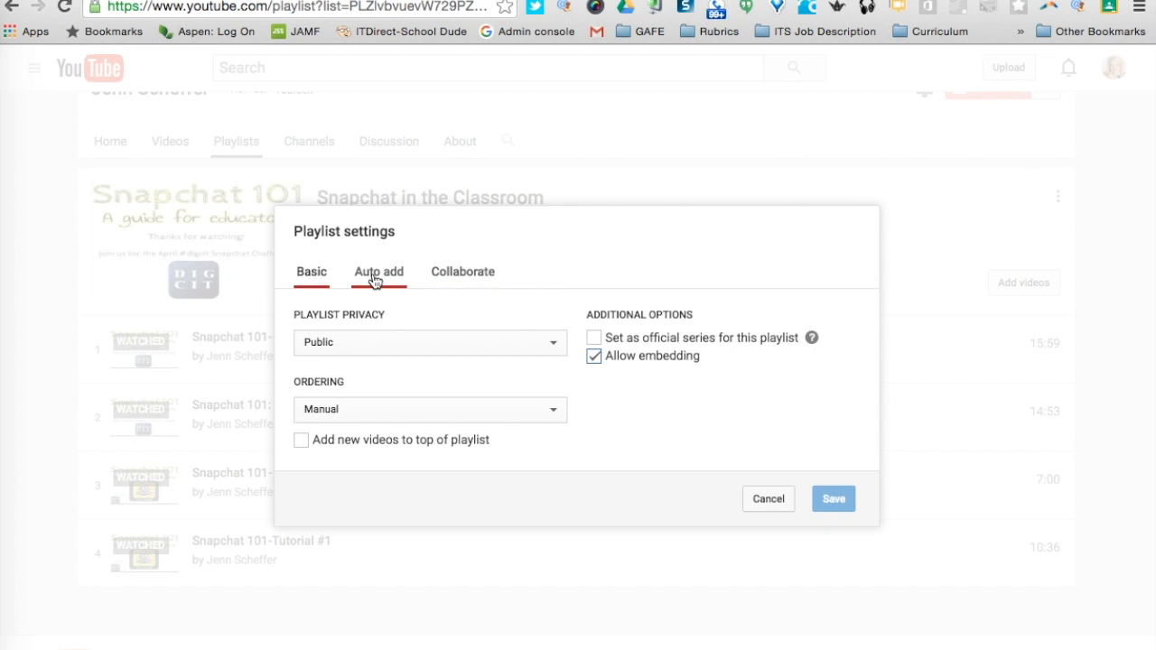
{"action": "left_click", "coordinate": [379, 271]}
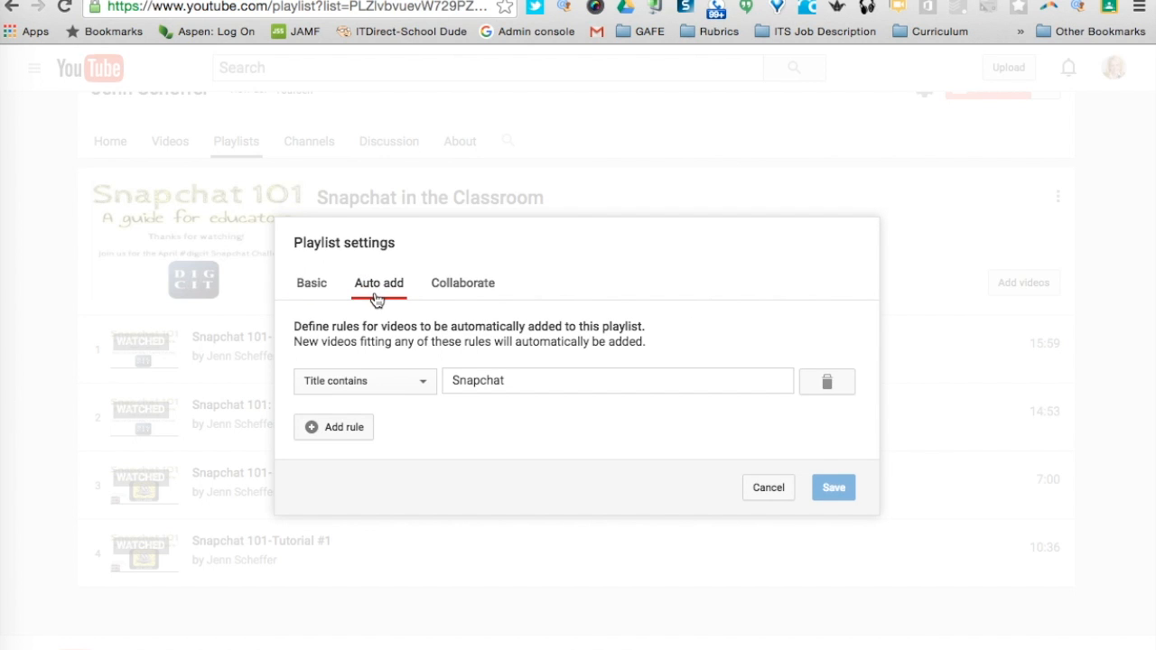
{"action": "left_click", "coordinate": [365, 379]}
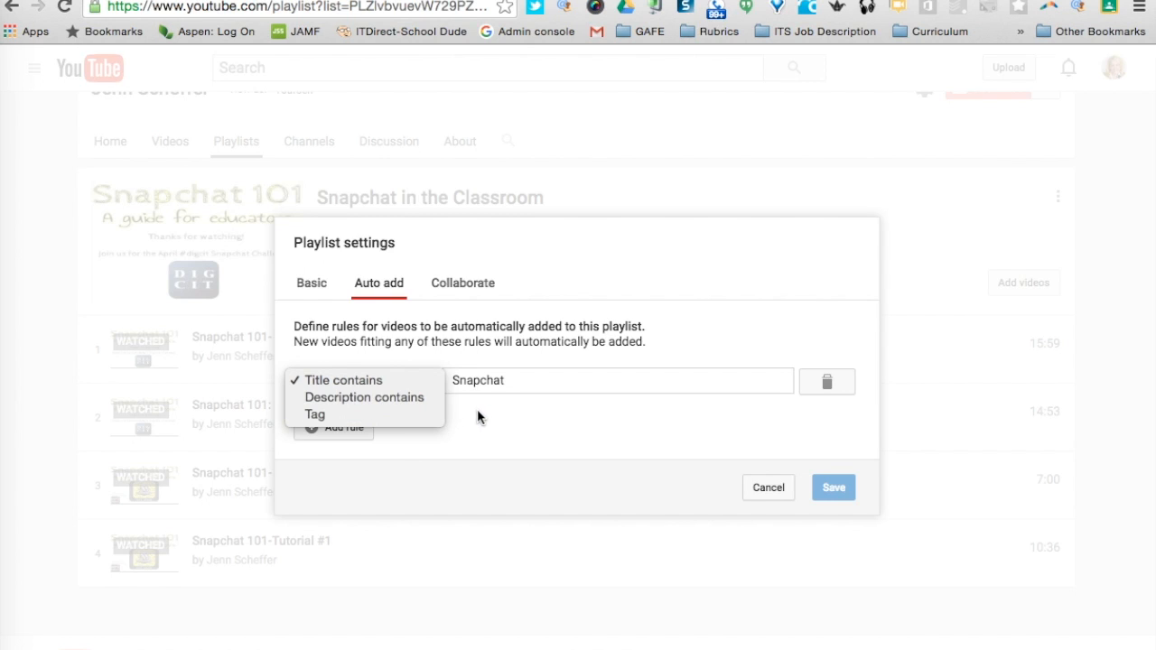
{"action": "left_click", "coordinate": [365, 380]}
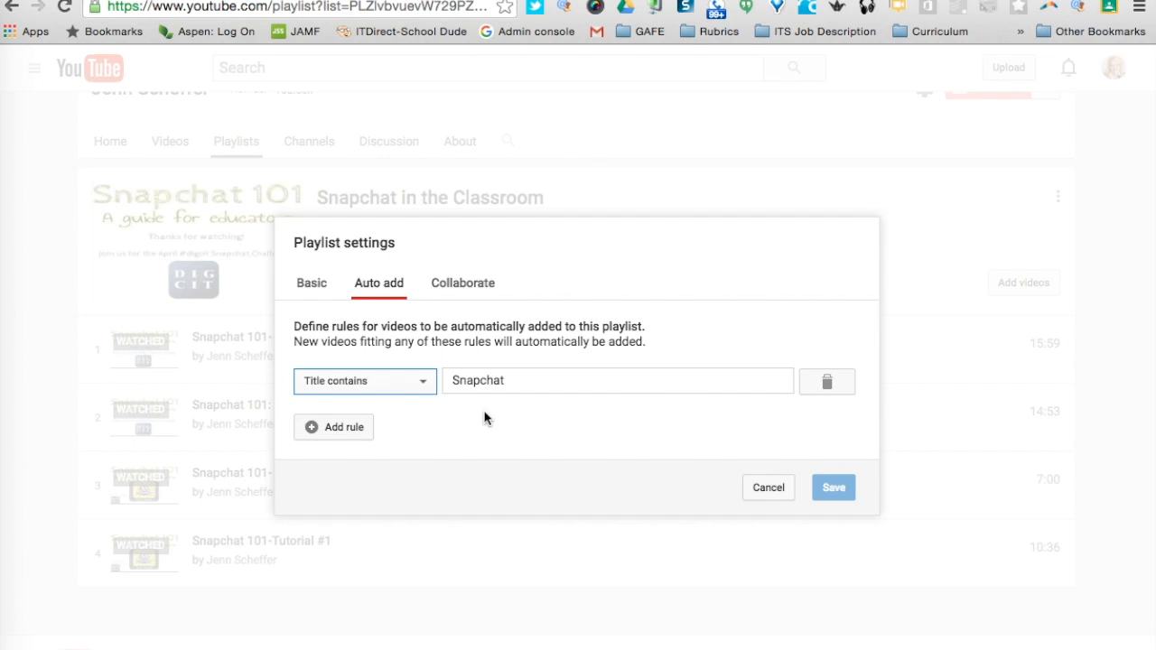
{"action": "left_click", "coordinate": [768, 487]}
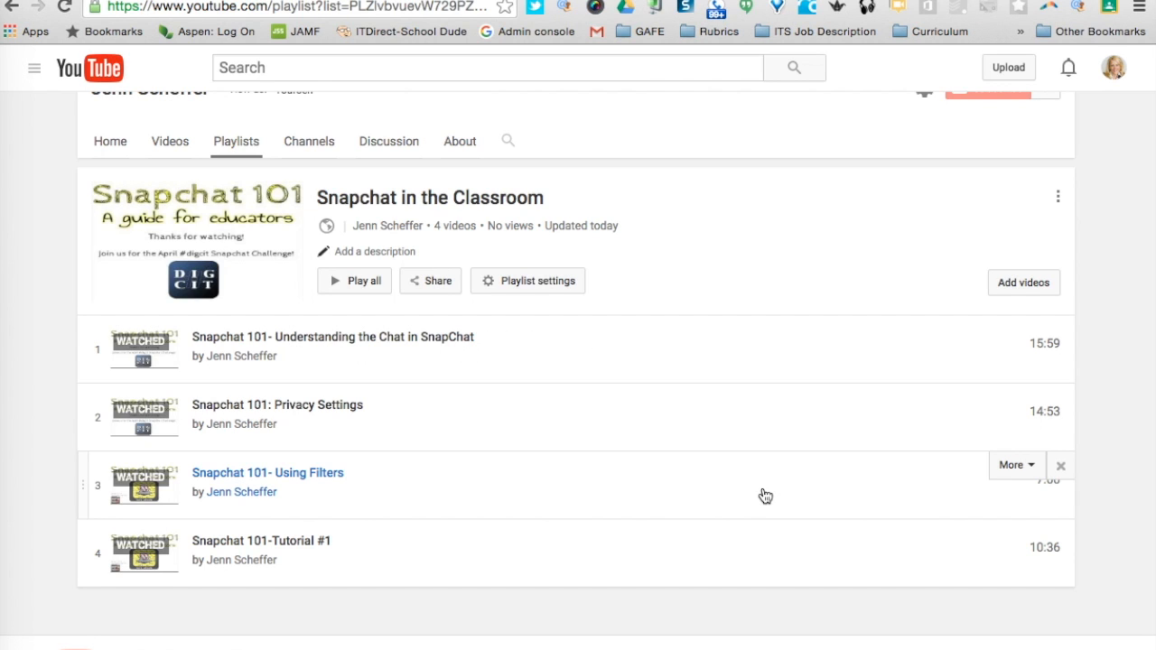